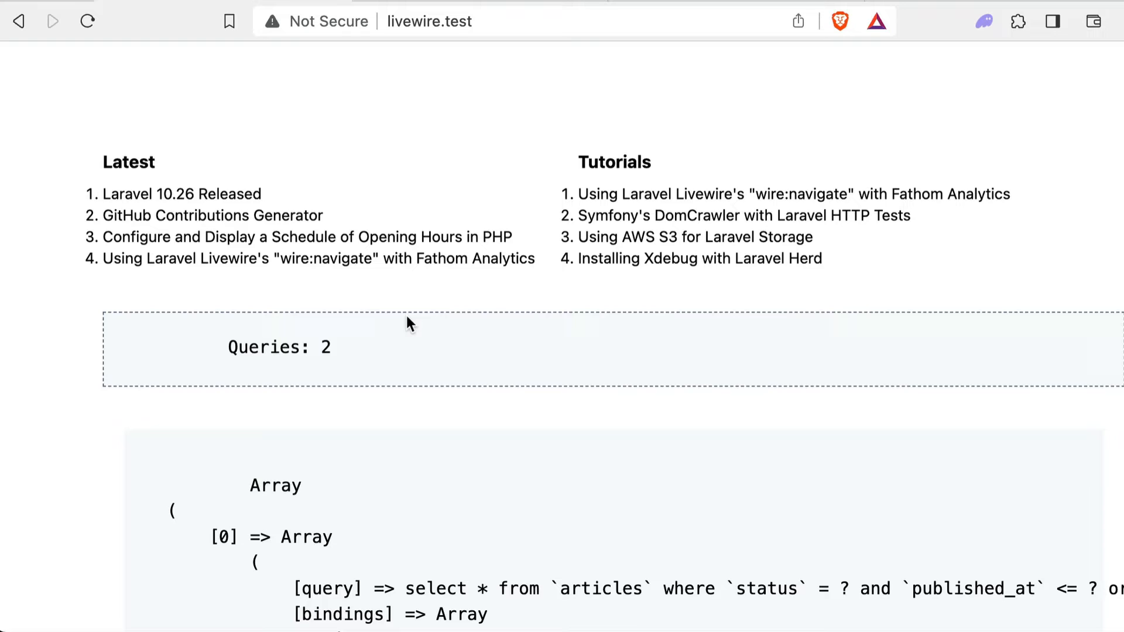
mouse_move(119, 162)
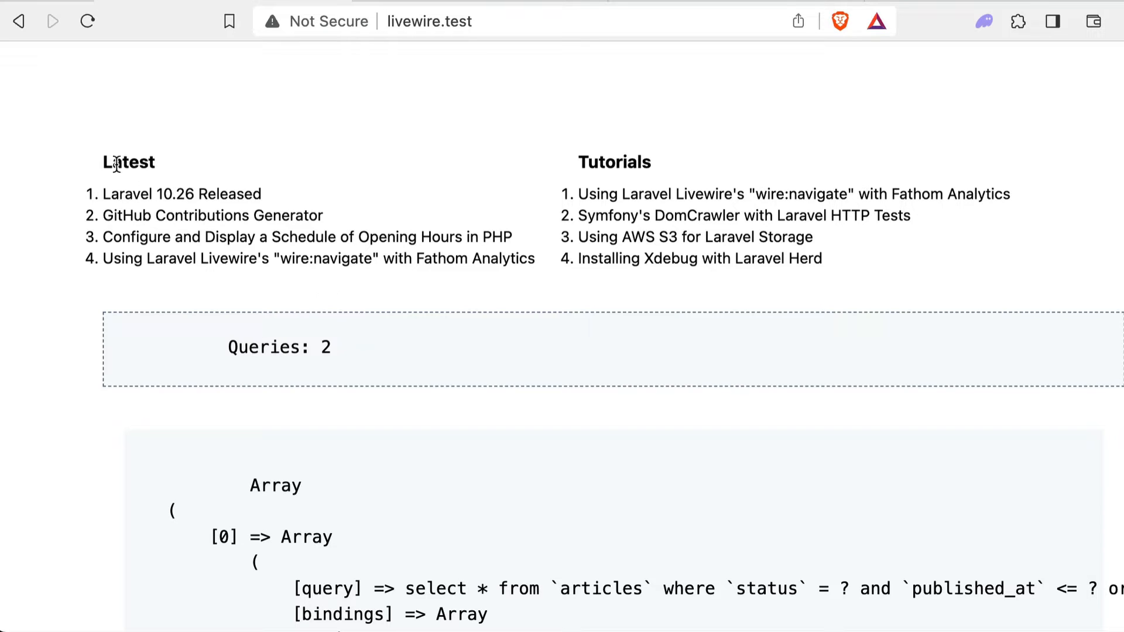
mouse_move(178, 169)
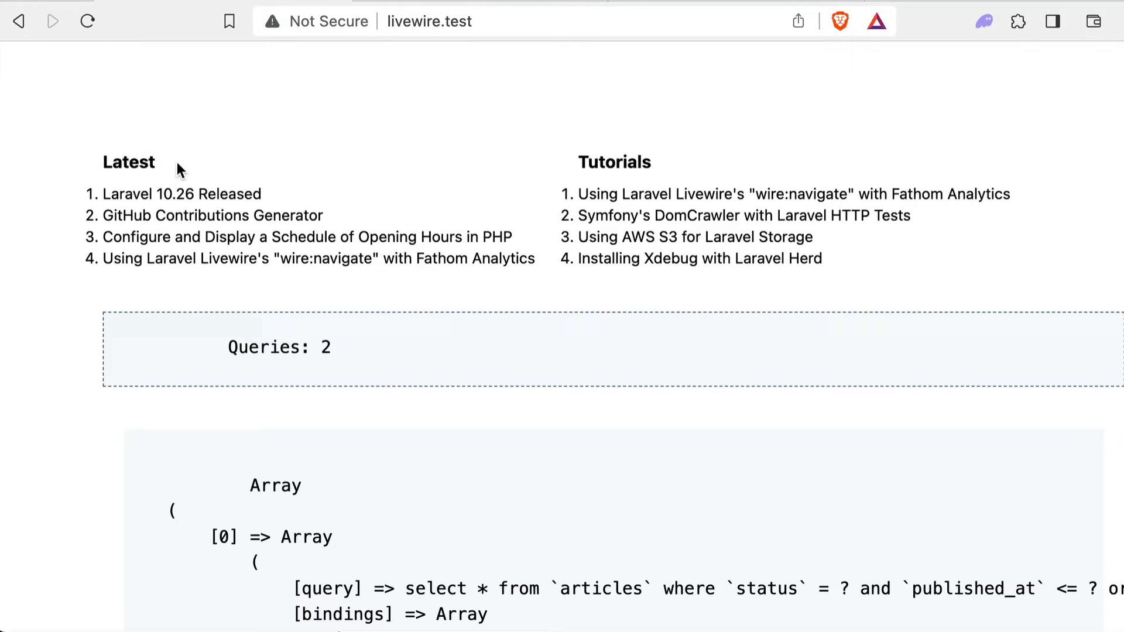
Step: Highlight the Tutorials heading on the livewire.test homepage showing 2 queries
double_click(613, 161)
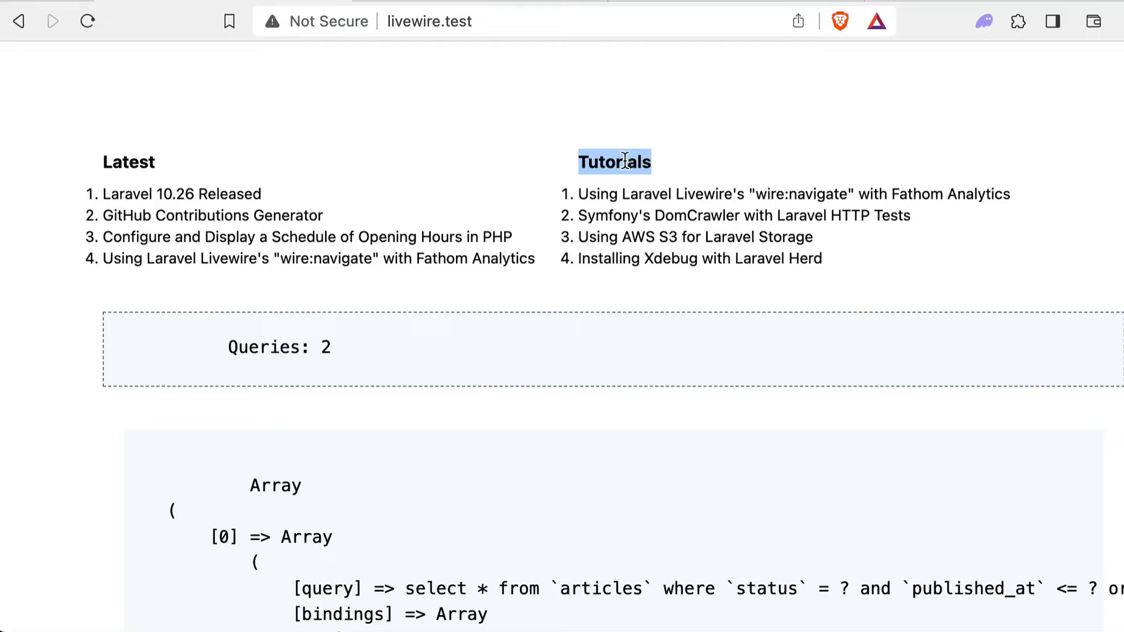
mouse_move(551, 156)
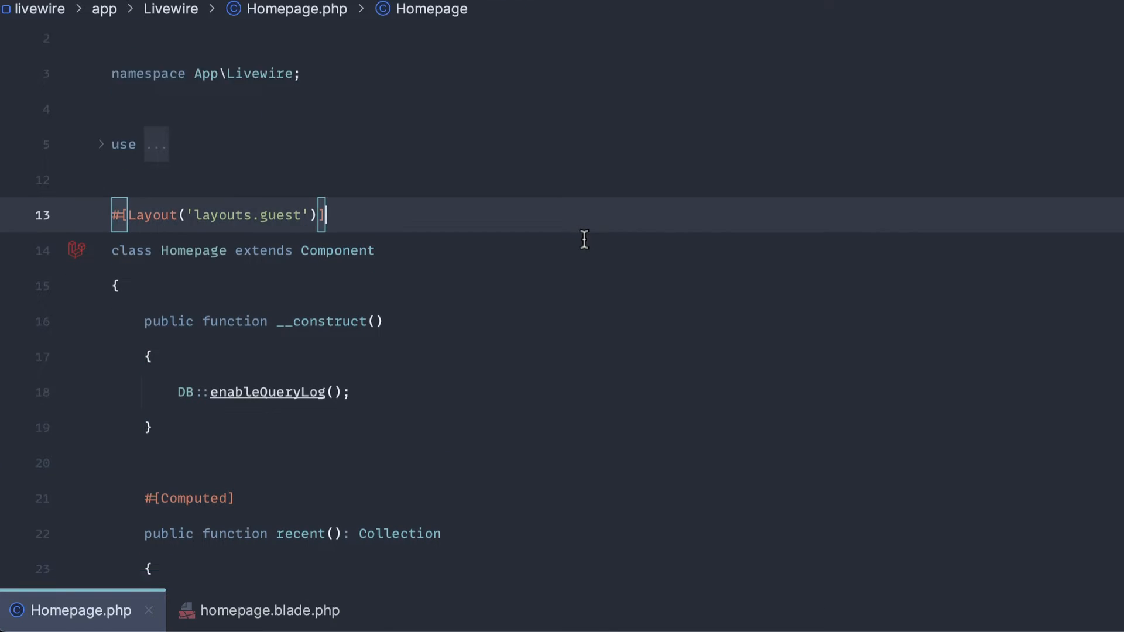
scroll(down, 3)
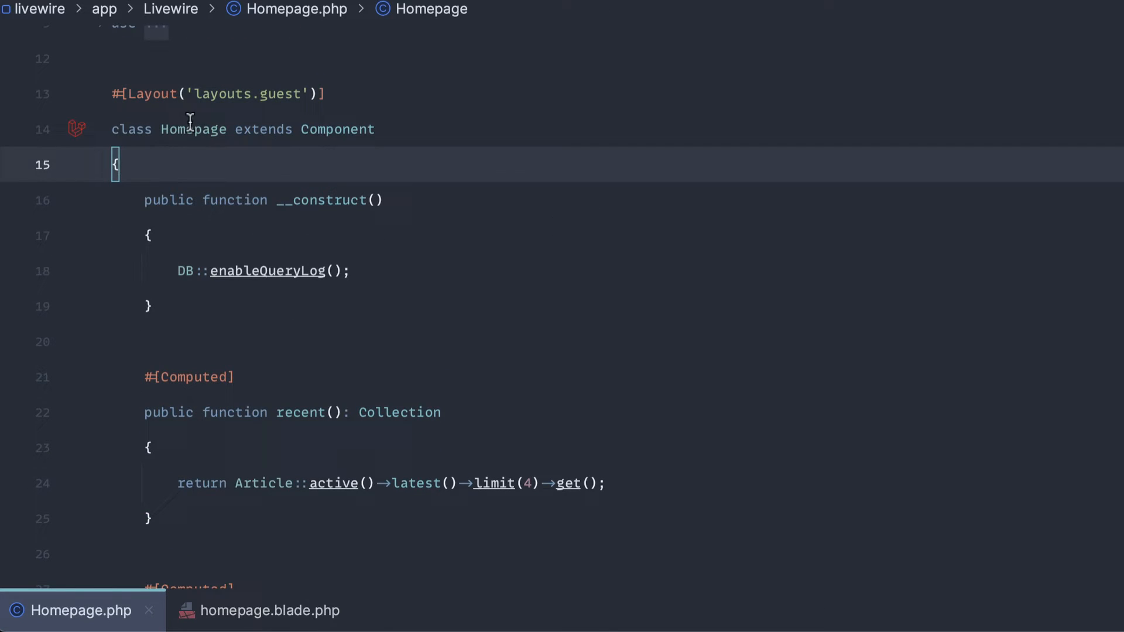
scroll(up, 3)
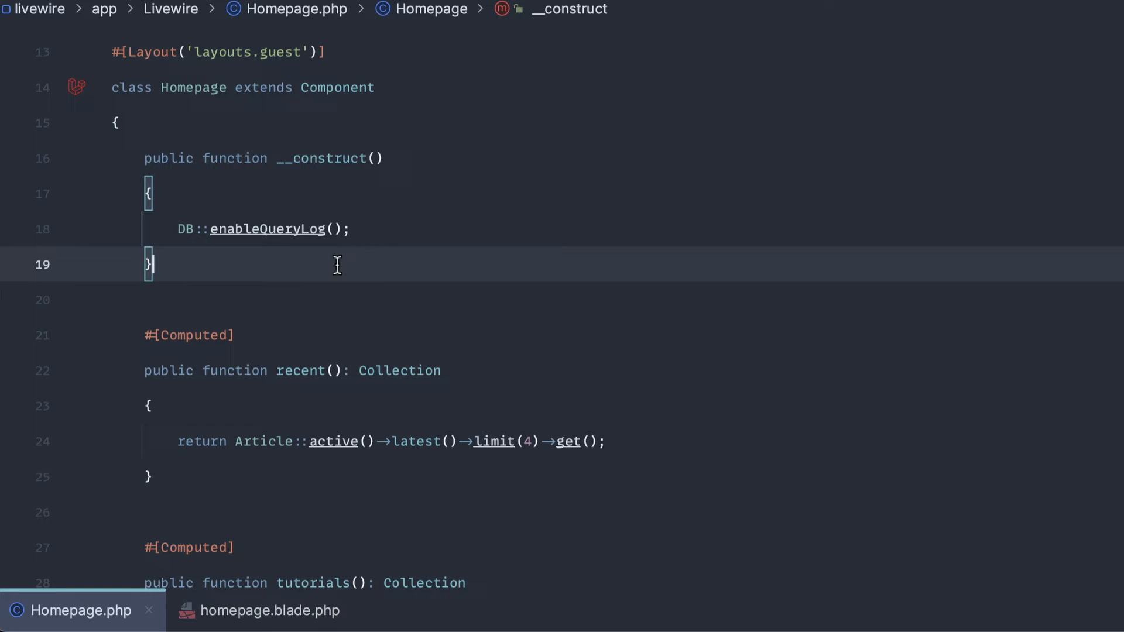
click(363, 300)
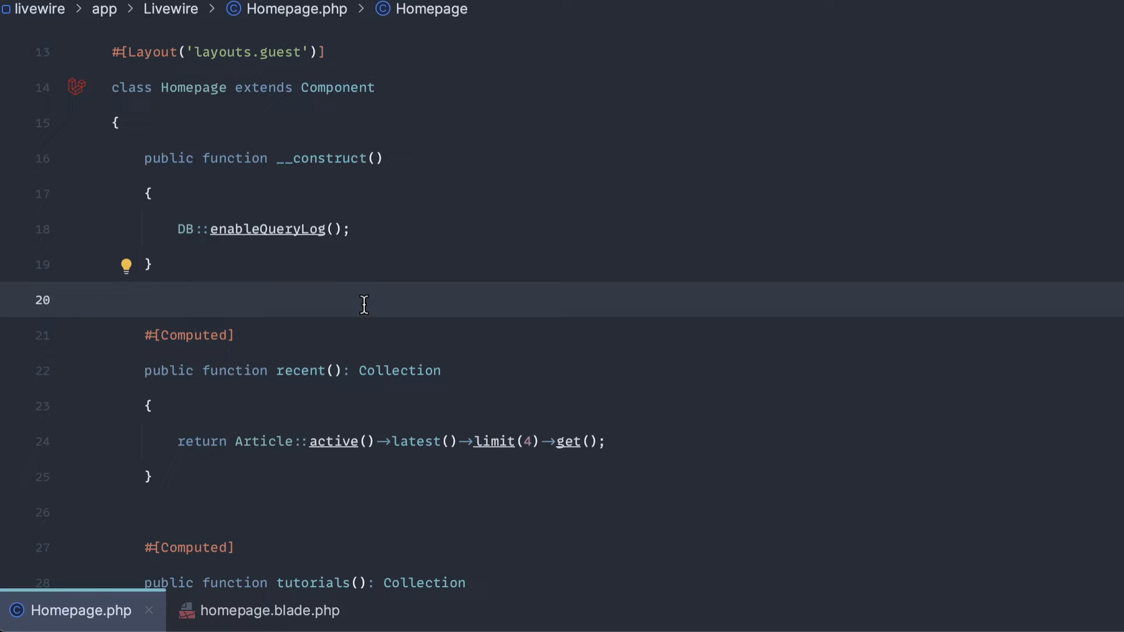
scroll(down, 3)
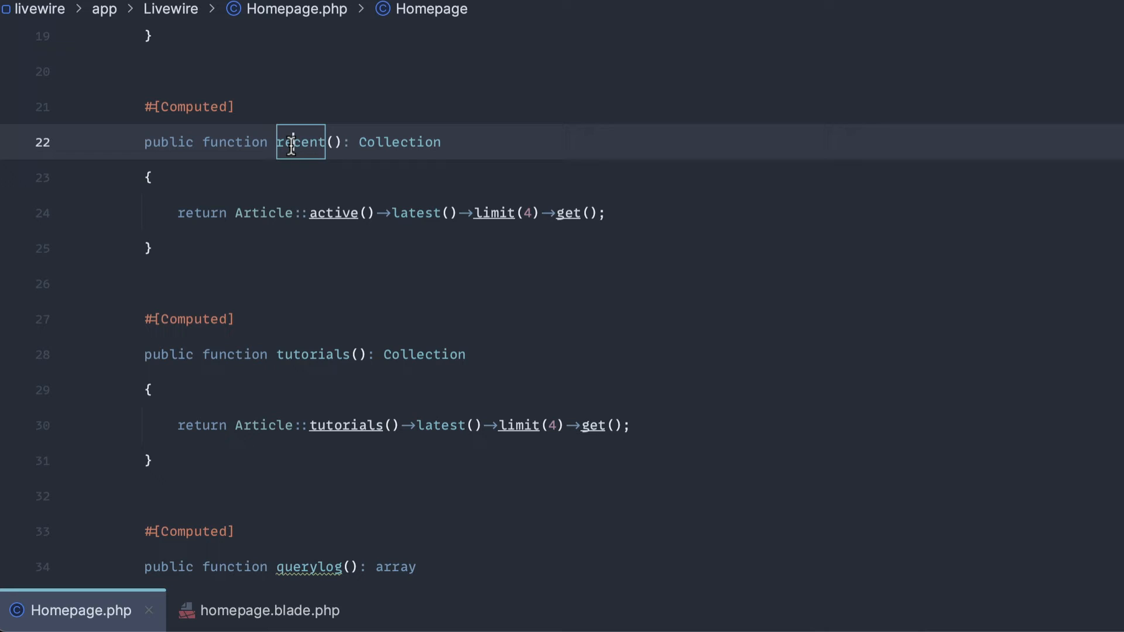
click(312, 354)
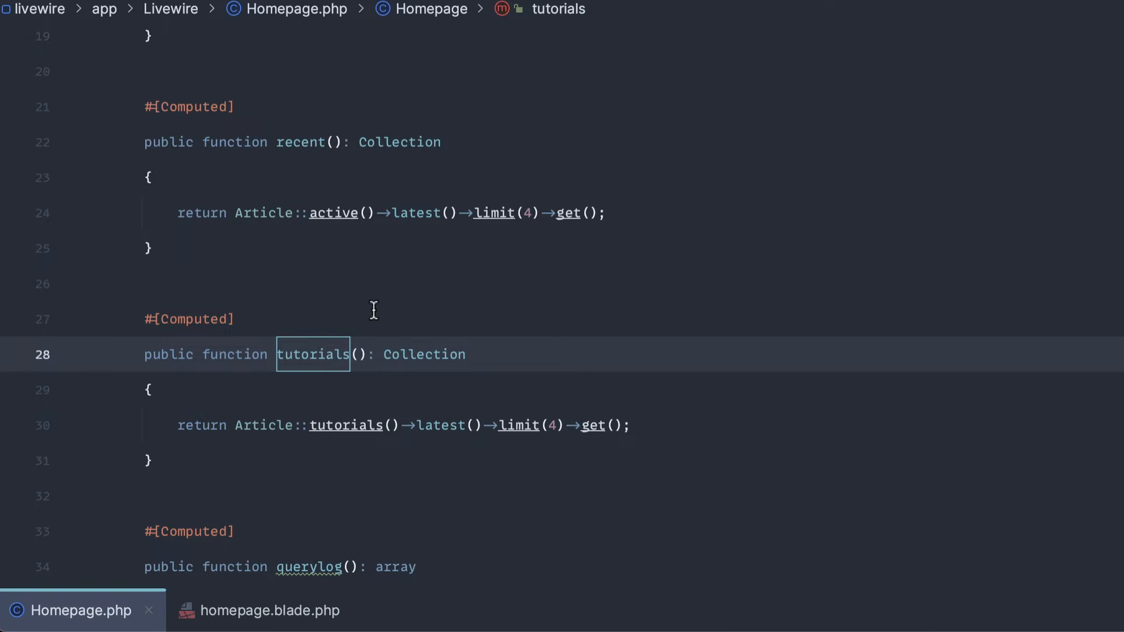
click(189, 106)
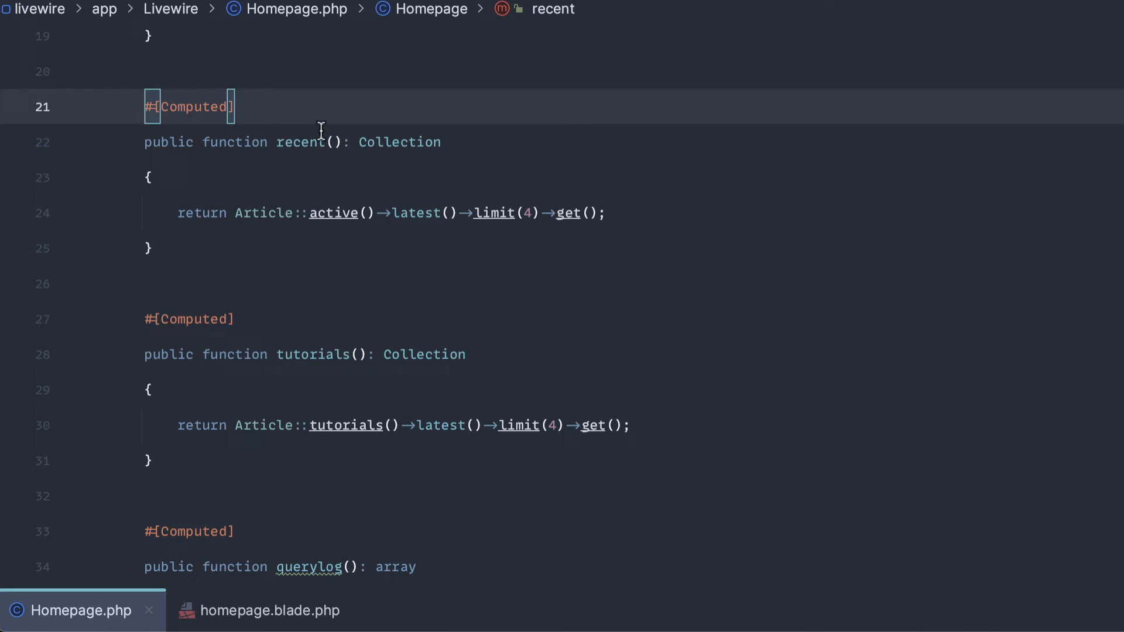
Step: Set cache: true on the recent() and tutorials() computed attributes
text(('recent', 'tutorials'))
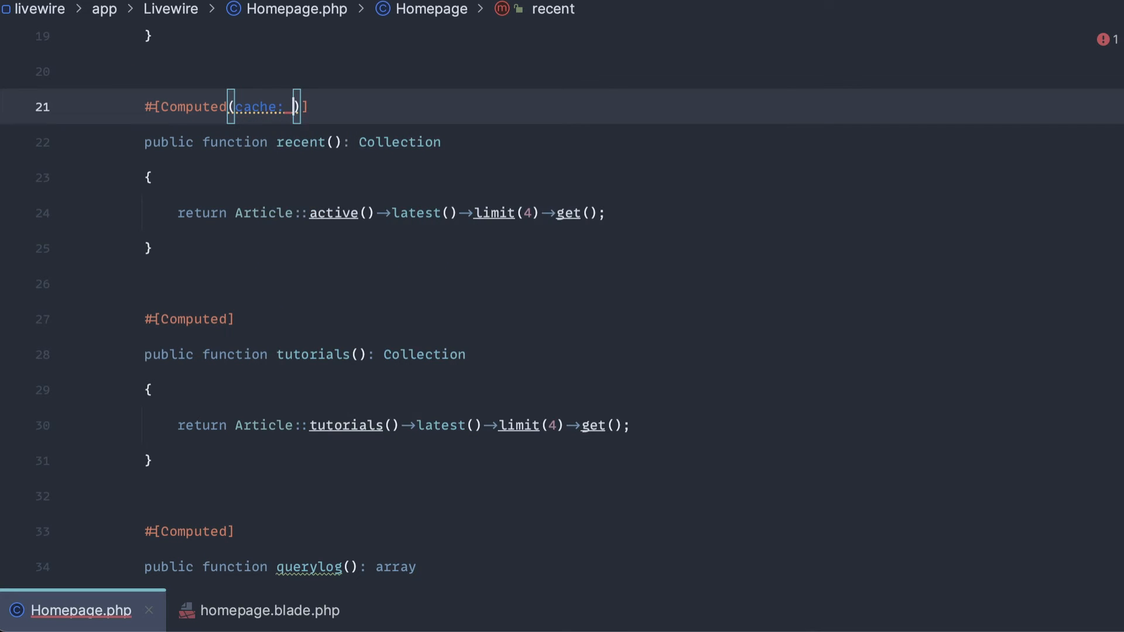
text(true)
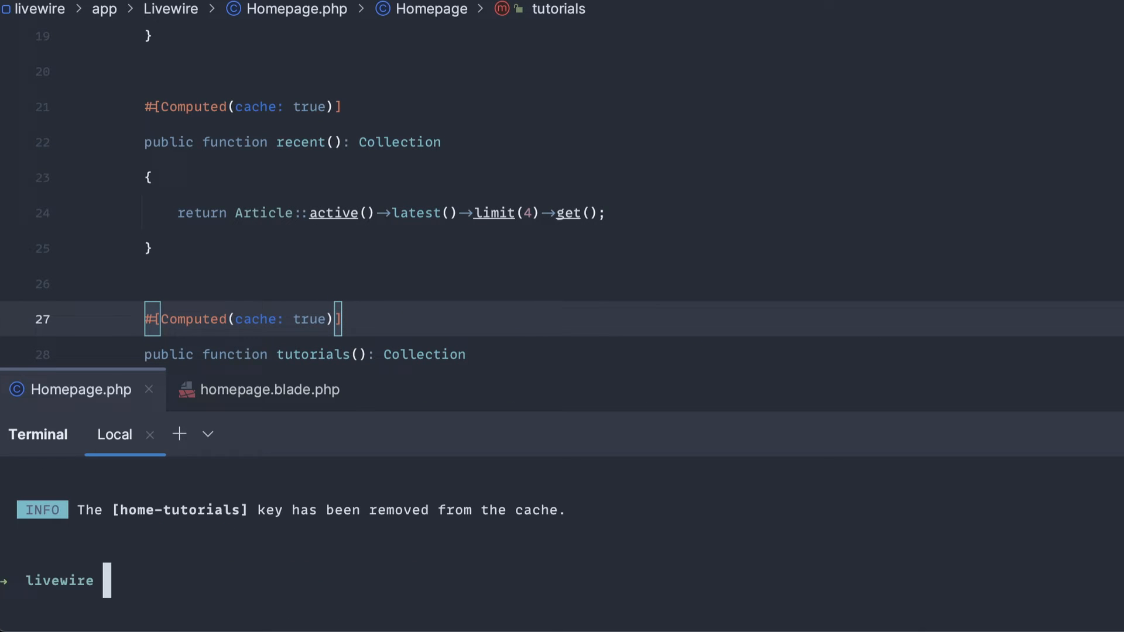
Step: Run php artisan cache:clear in the terminal, then return to the tutorials attribute
text(clear)
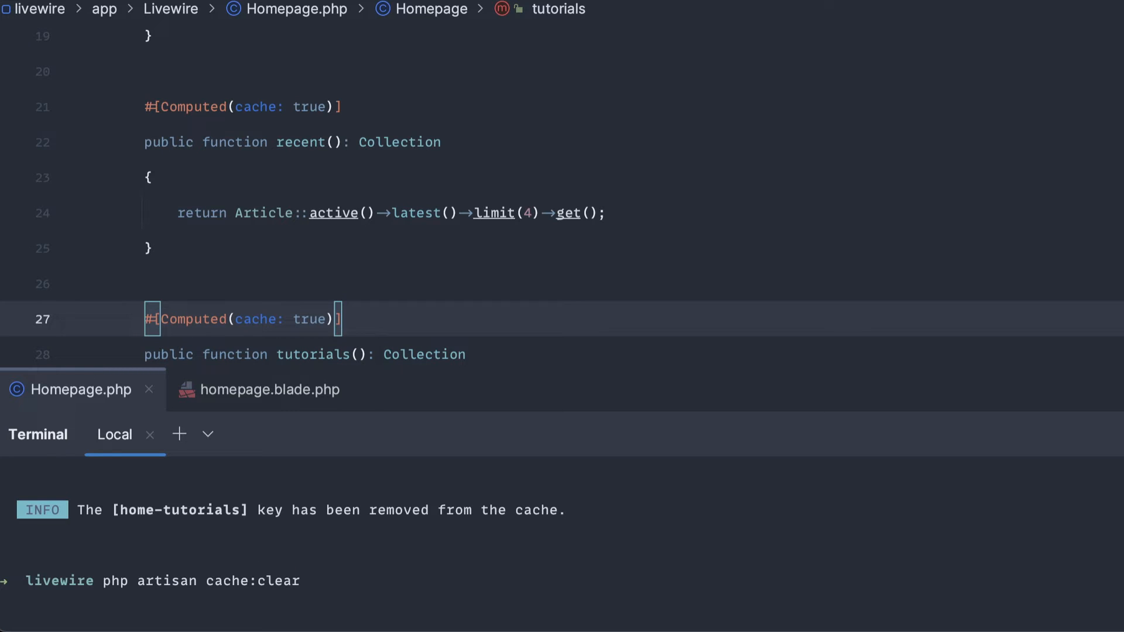
key(Return)
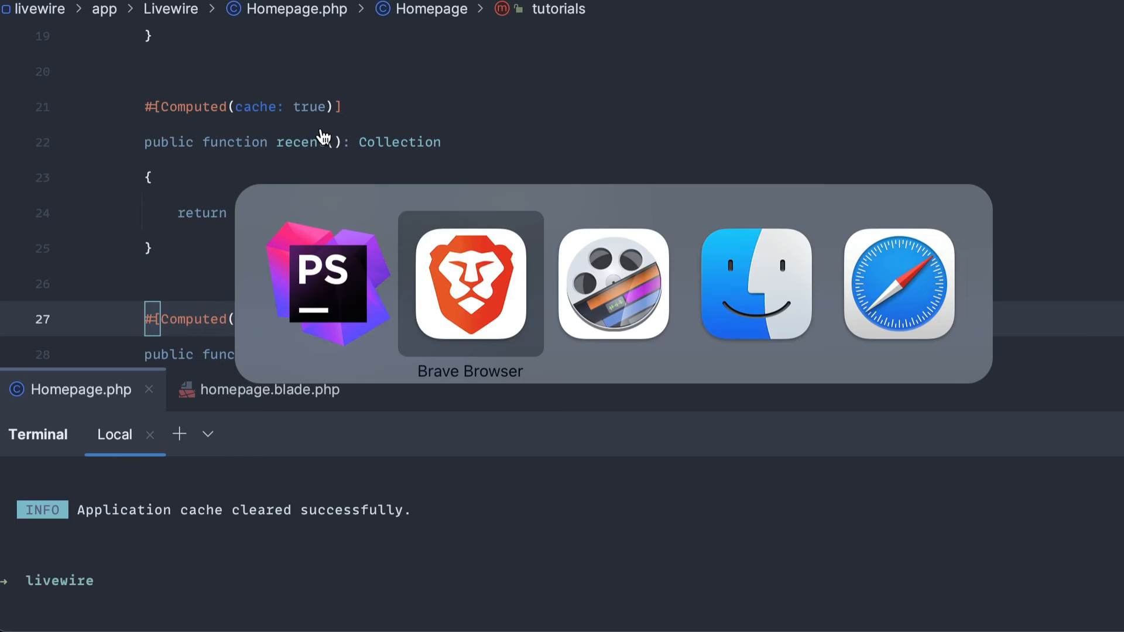
click(470, 284)
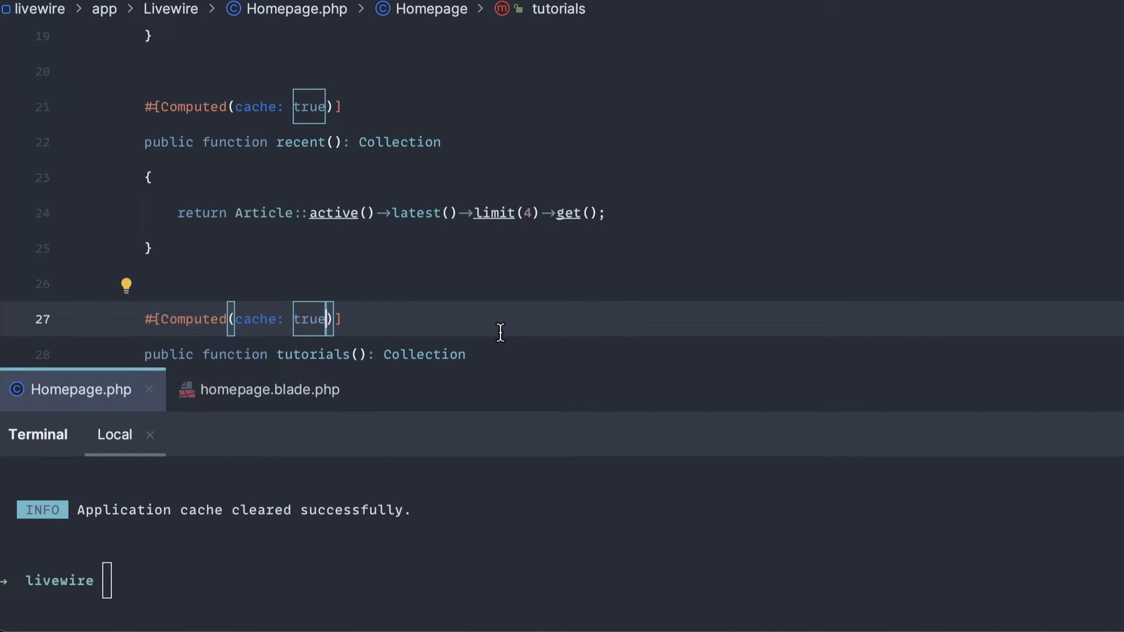
Step: Give tutorials the cache key 'home-tutorials' and recent the key 'home-recent'
text(, cachePrefix: 'tutorials')
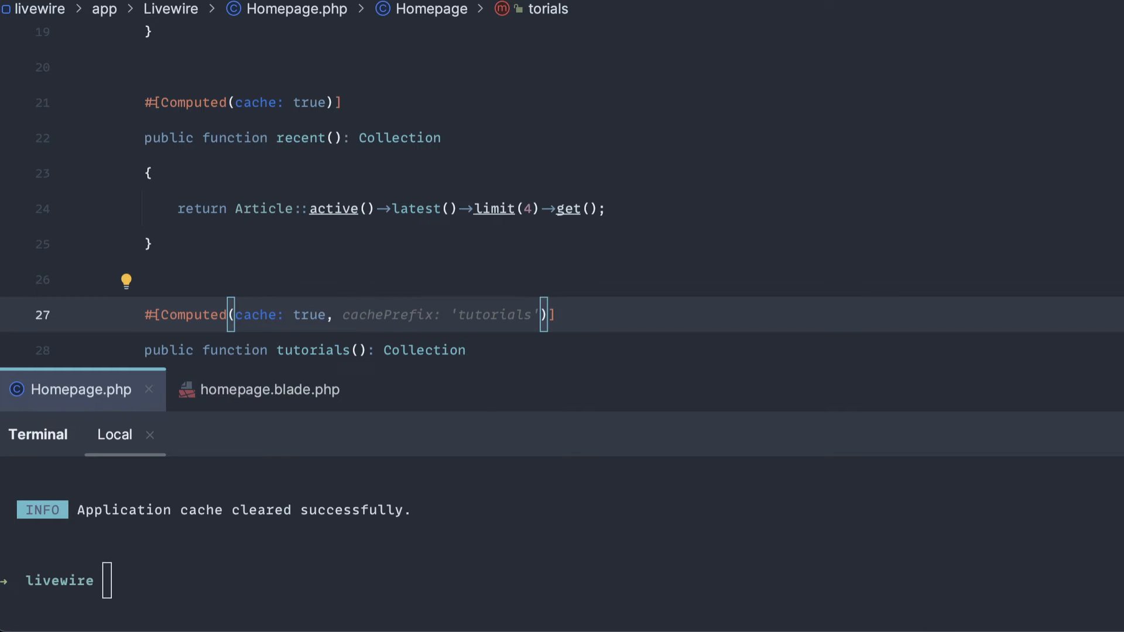
text(key:)
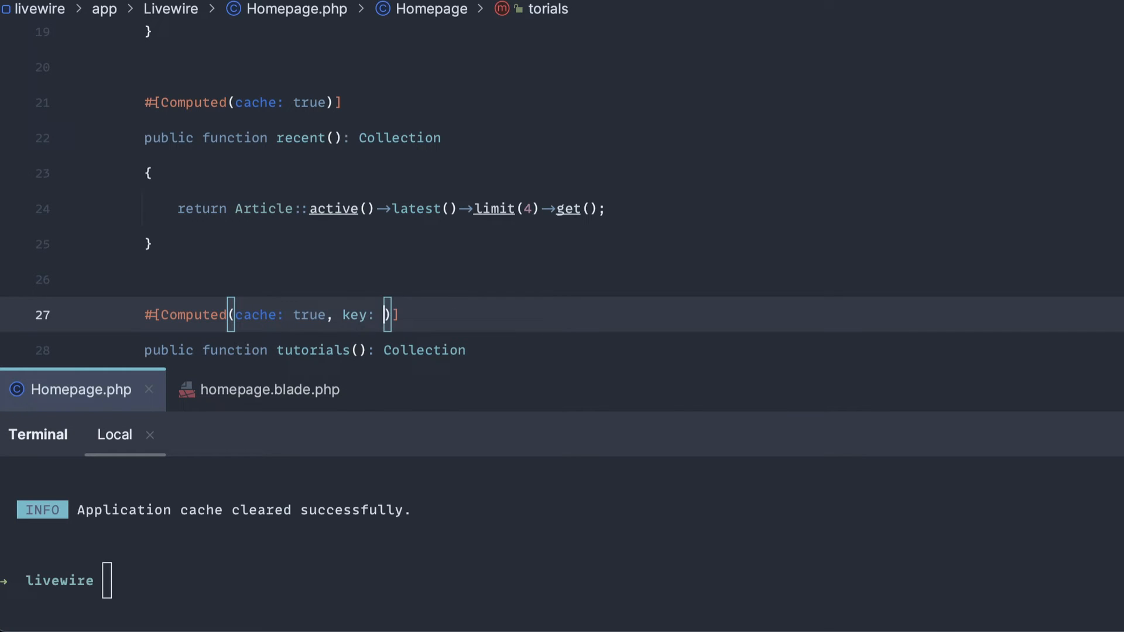
text('ho')
click(246, 103)
text(, )
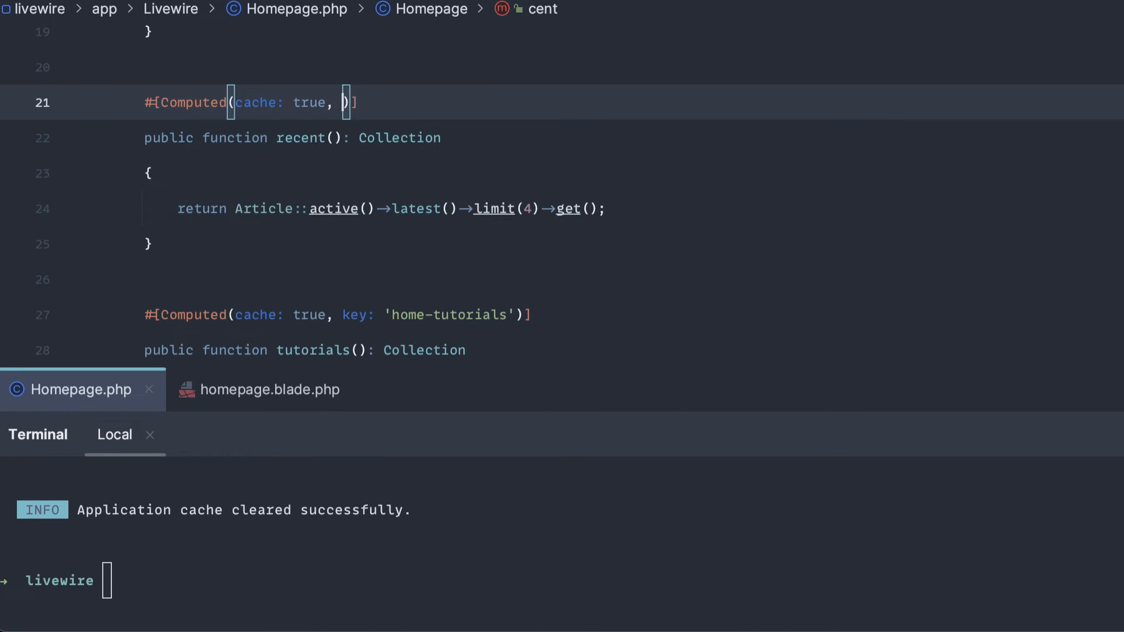
text(key: ')
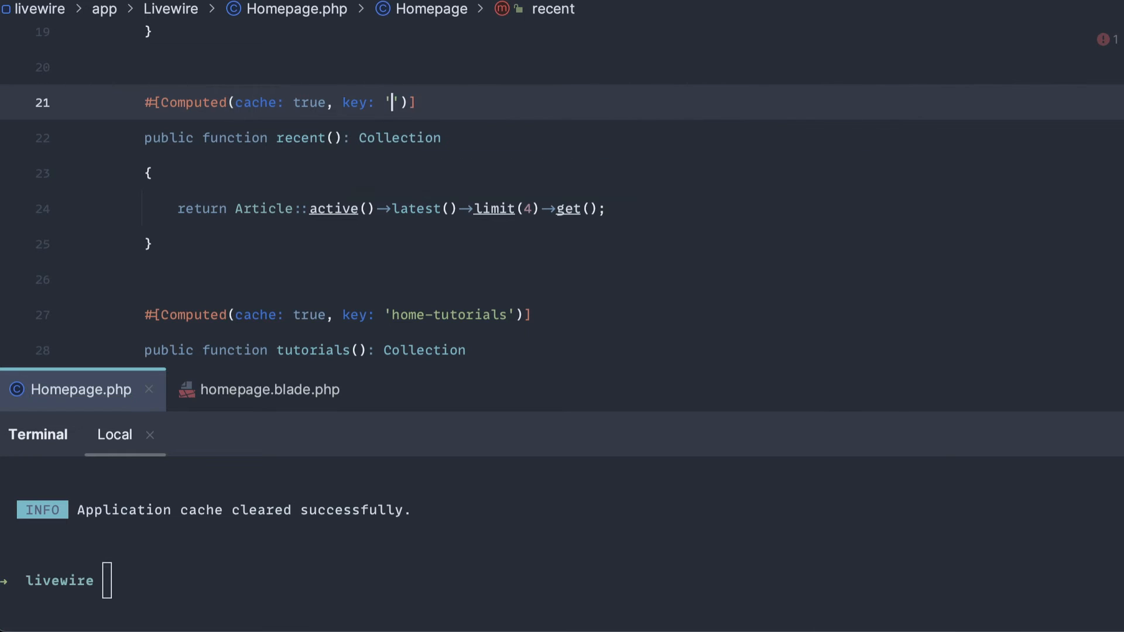
text(home-articles)
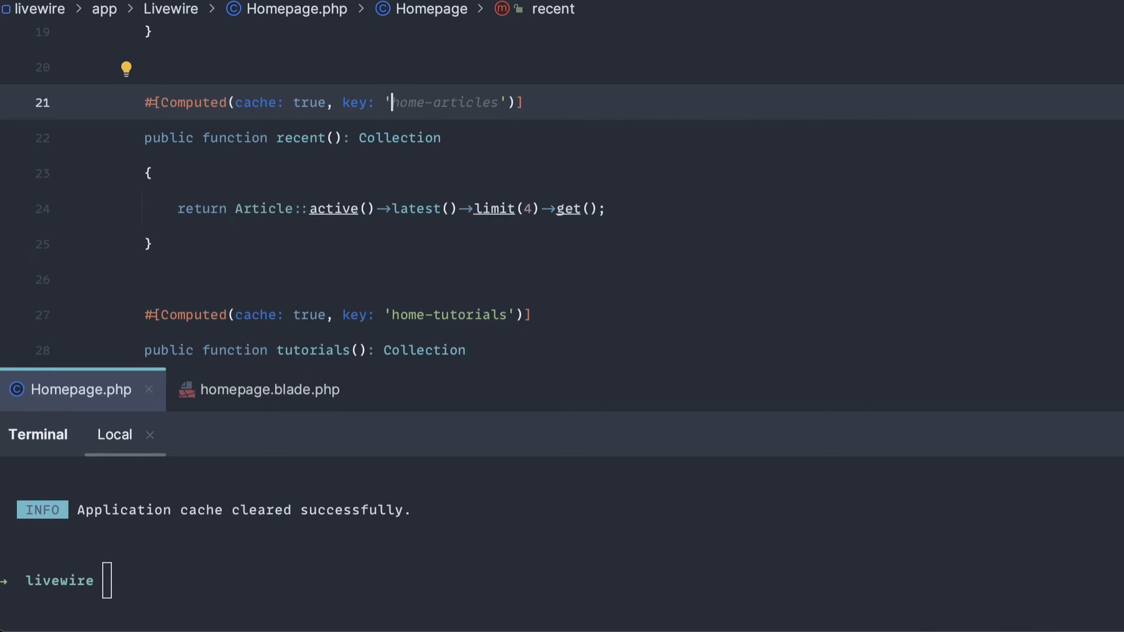
text(home-recent)
click(562, 582)
text(php artisan cache:forget home-tutorials)
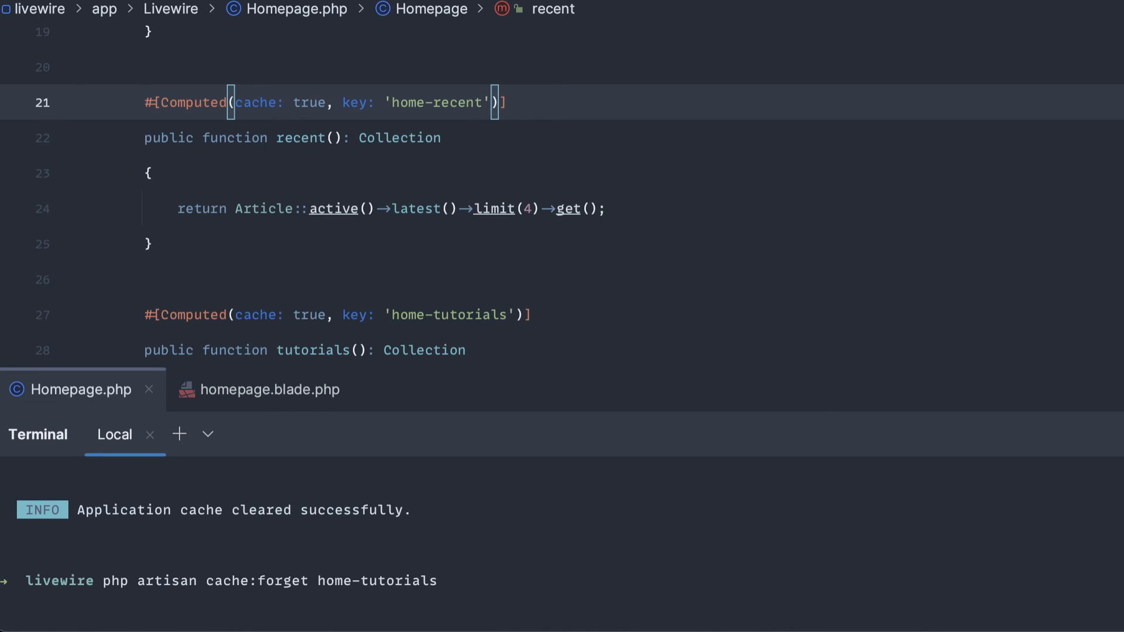
Step: Run php artisan cache:forget home-tutorials in the terminal
click(440, 581)
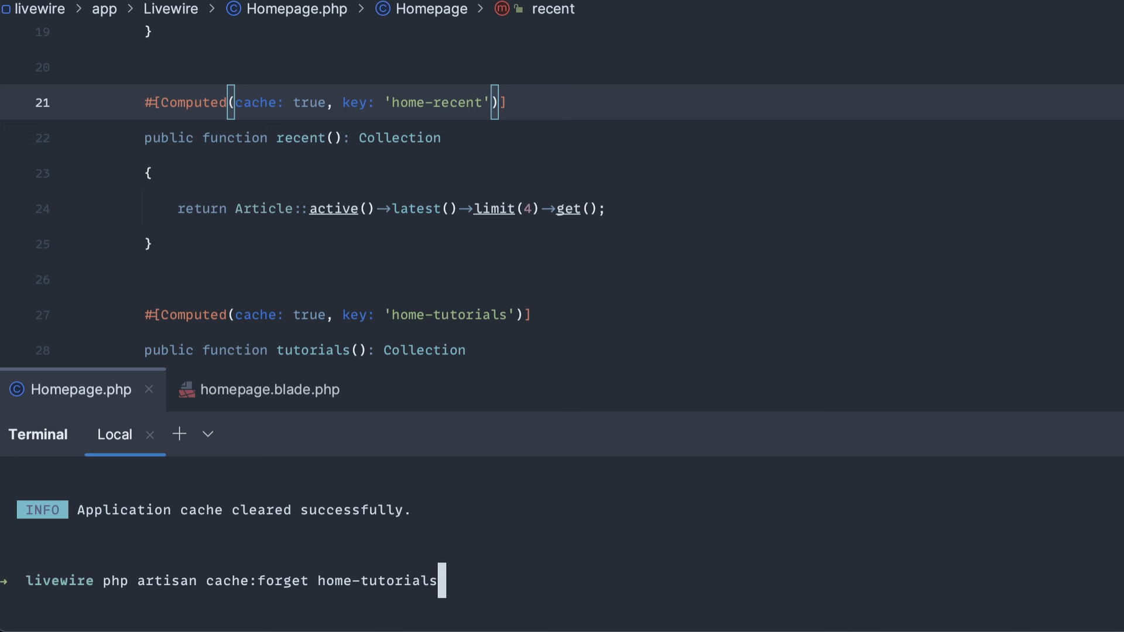
key(Return)
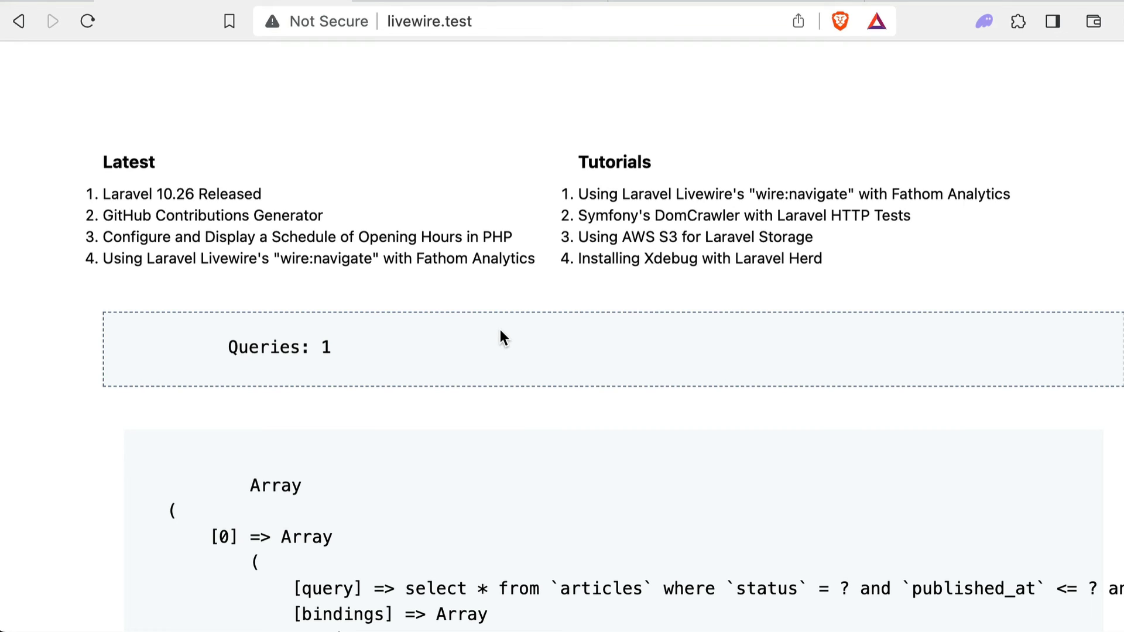
mouse_move(586, 160)
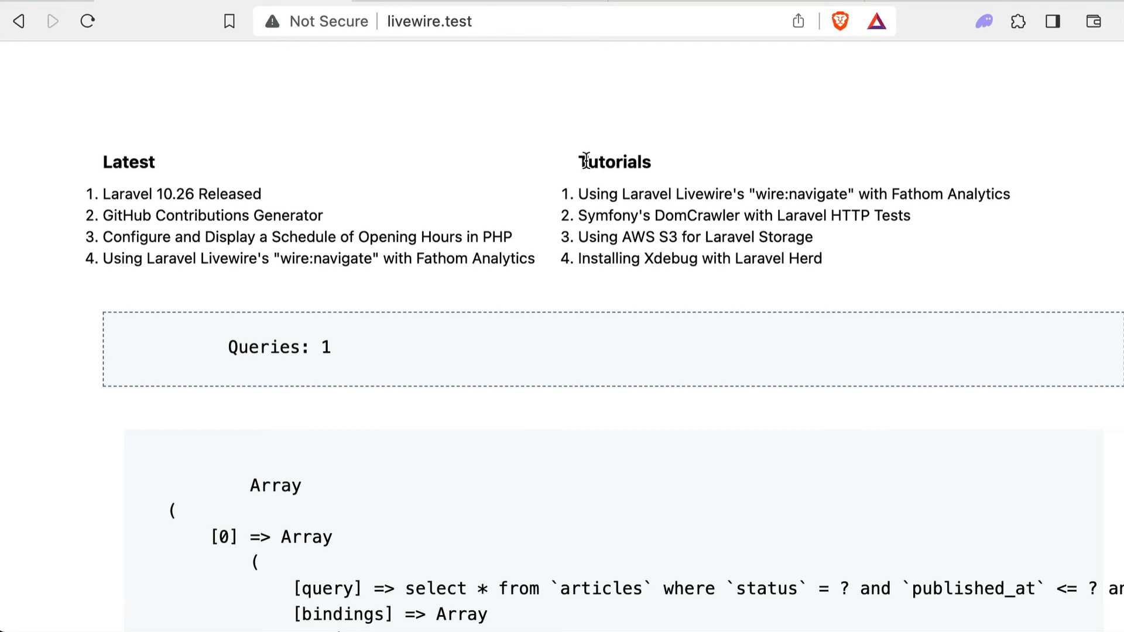
mouse_move(820, 278)
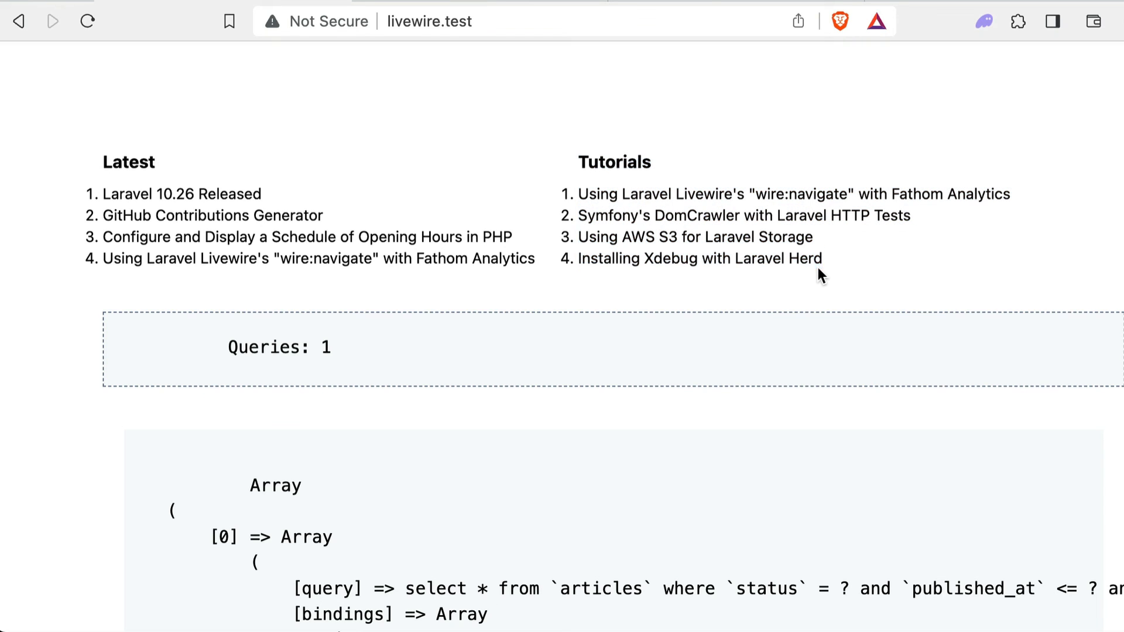